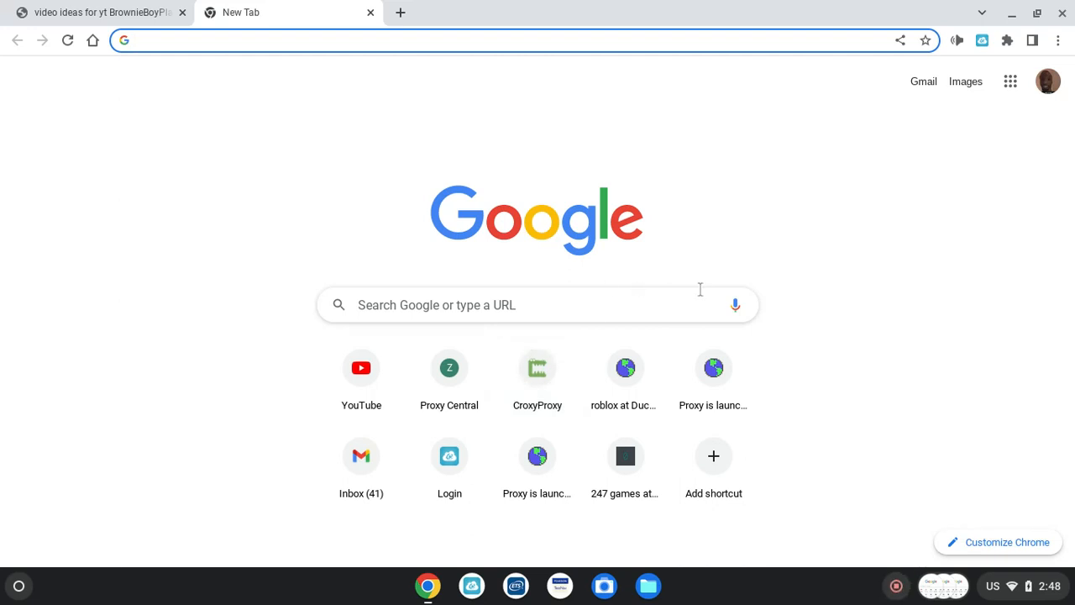
mouse_move(803, 282)
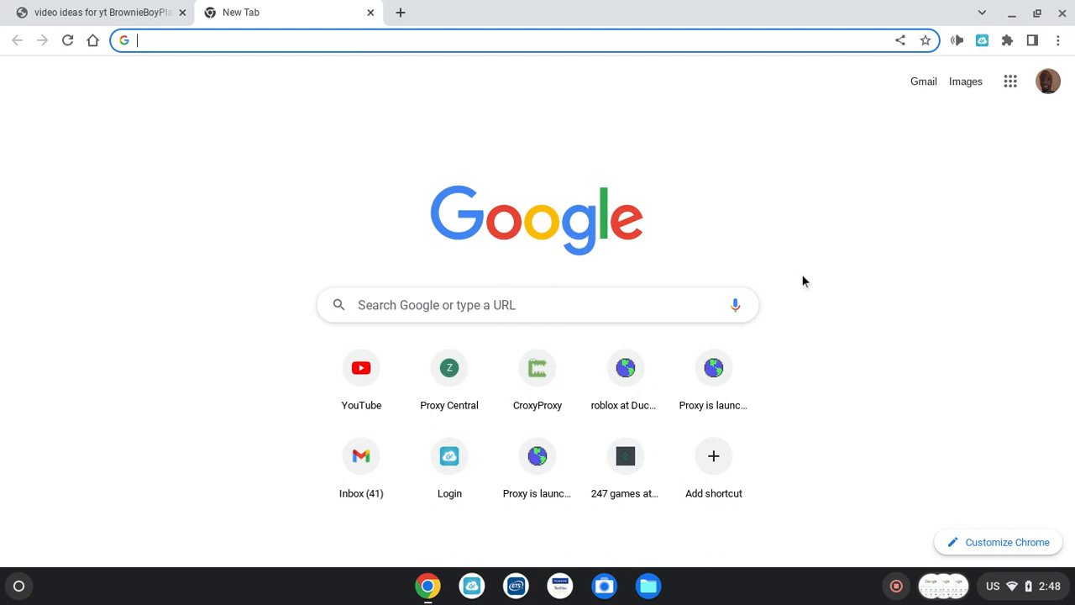
mouse_move(353, 10)
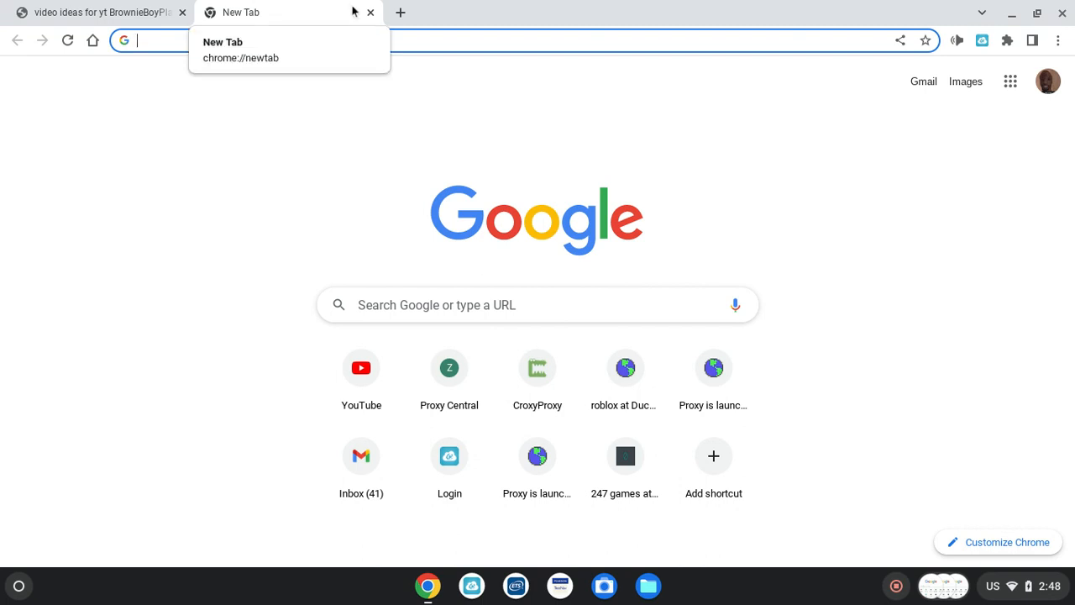
- Navigate the tab to zestercentral.carrd.co to load the Proxy Central site
type("zesterc")
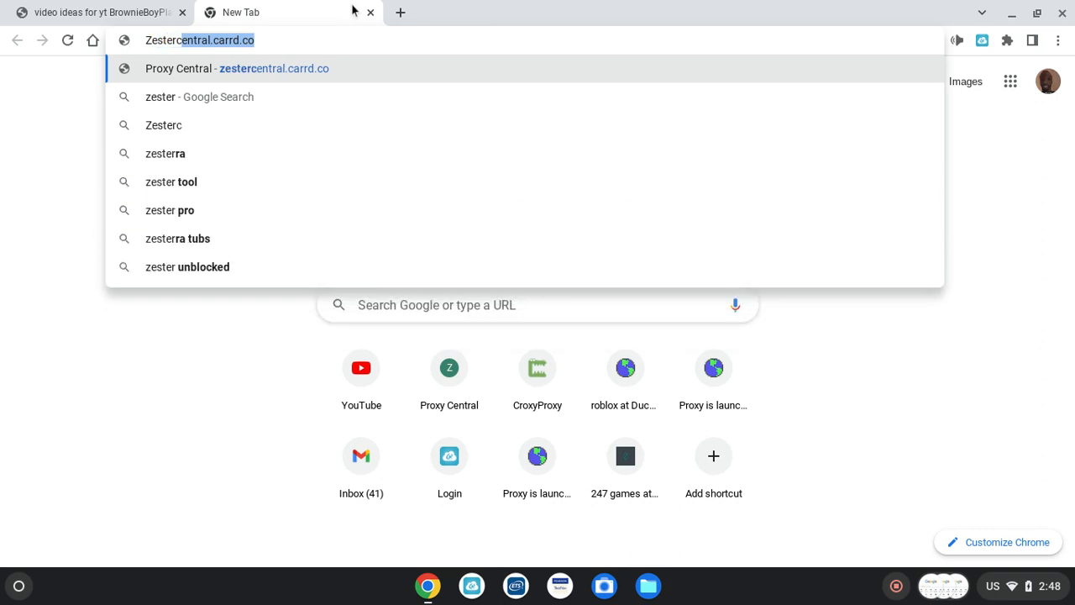
type("entral.car")
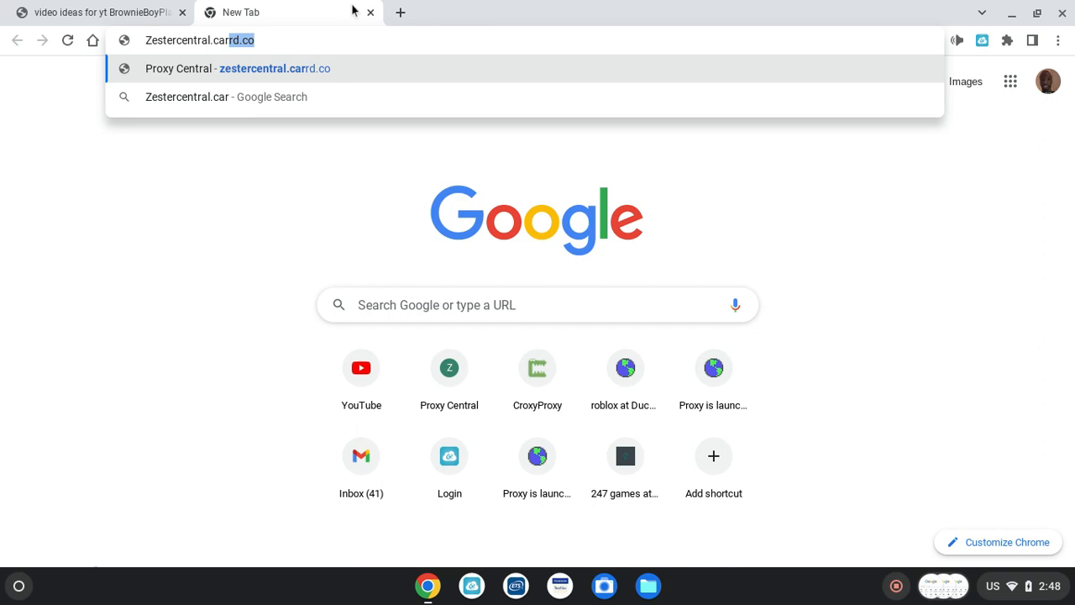
type("d.co")
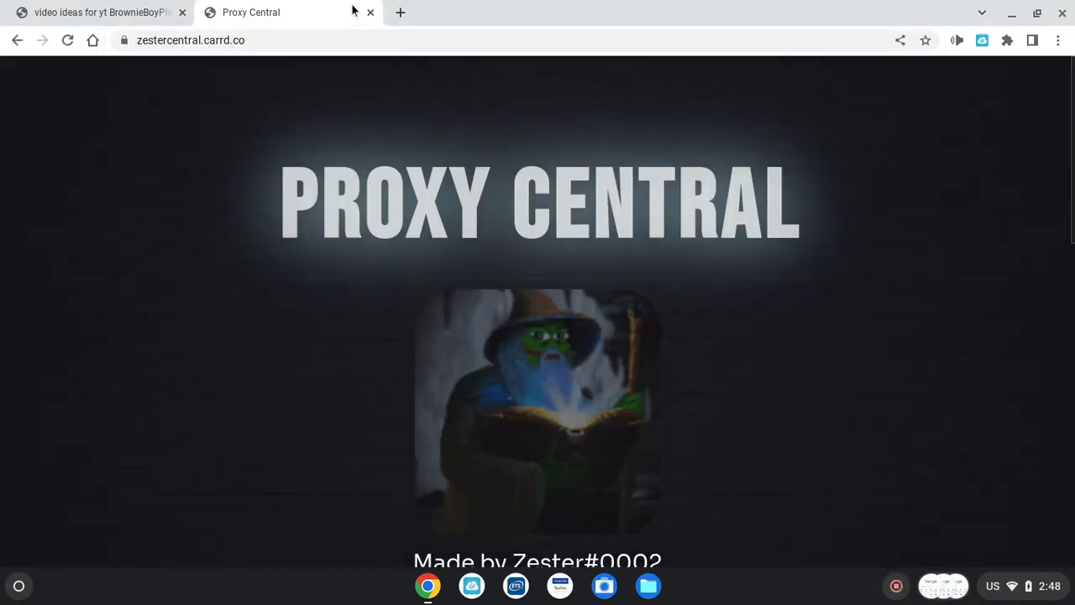
- Search roblox.com through the Ludicrous proxy and open the official Roblox result
scroll("down", 3)
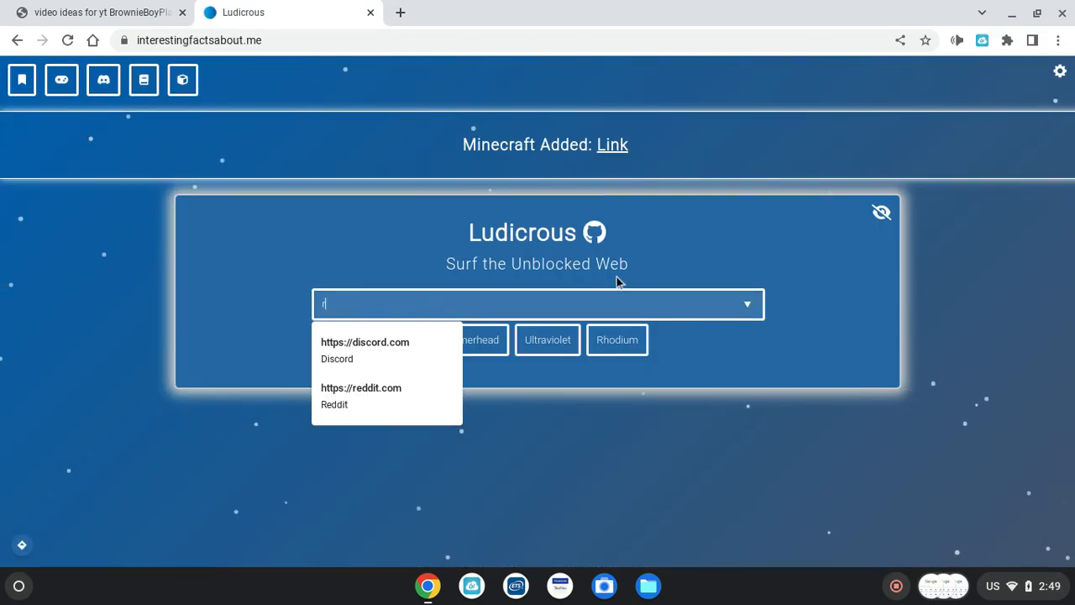
type("oblox")
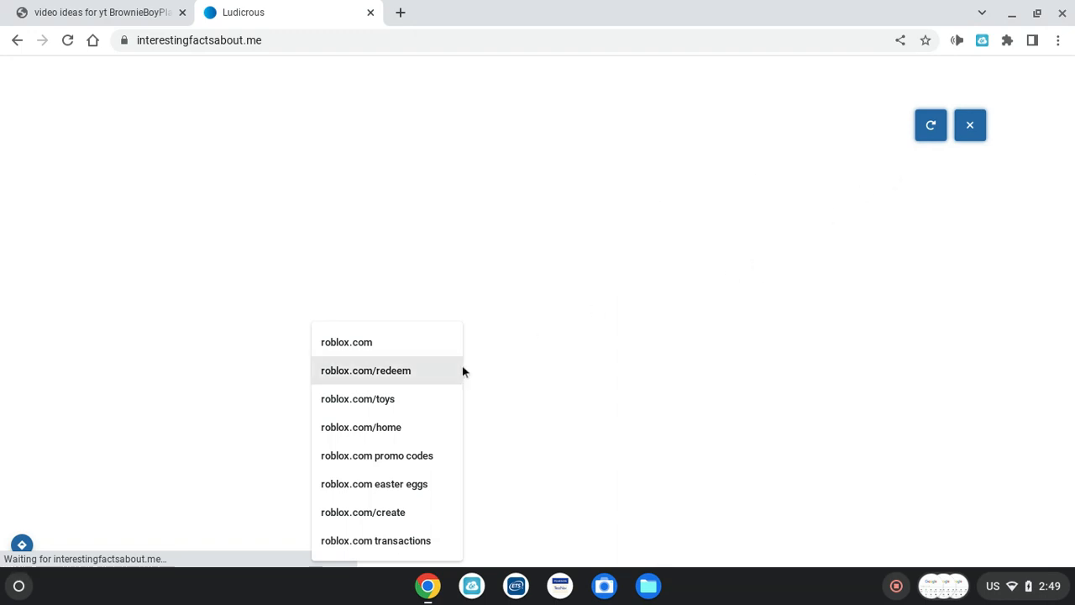
left_click(346, 343)
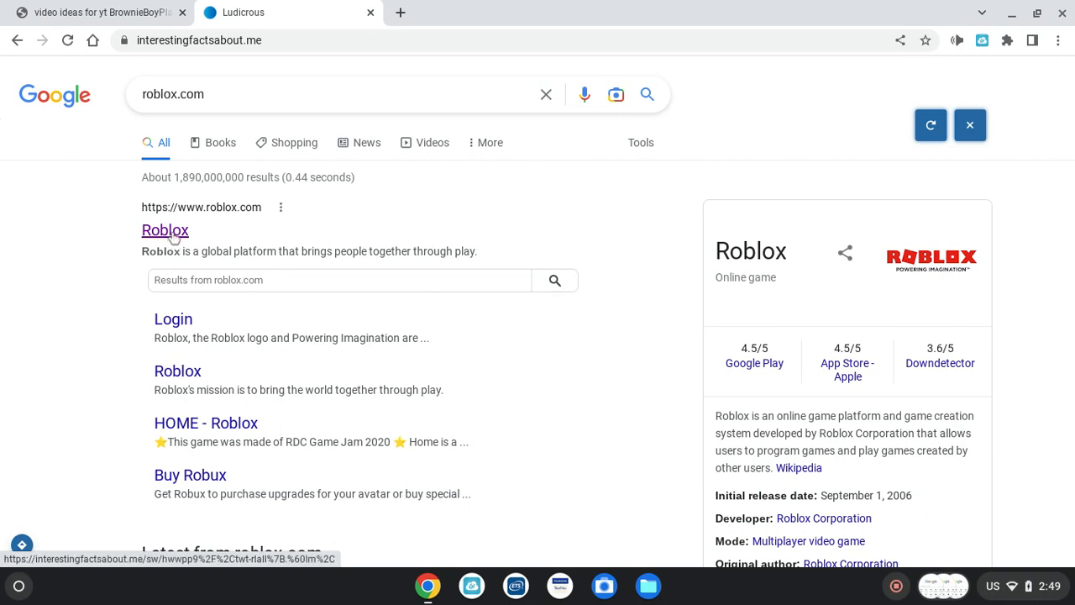
mouse_move(198, 215)
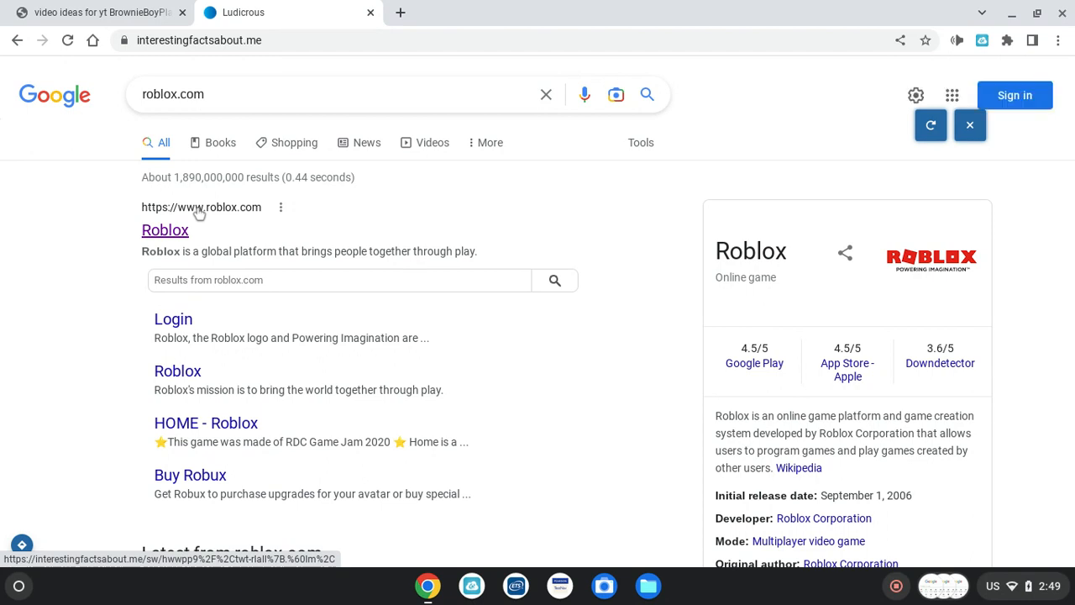
left_click(164, 228)
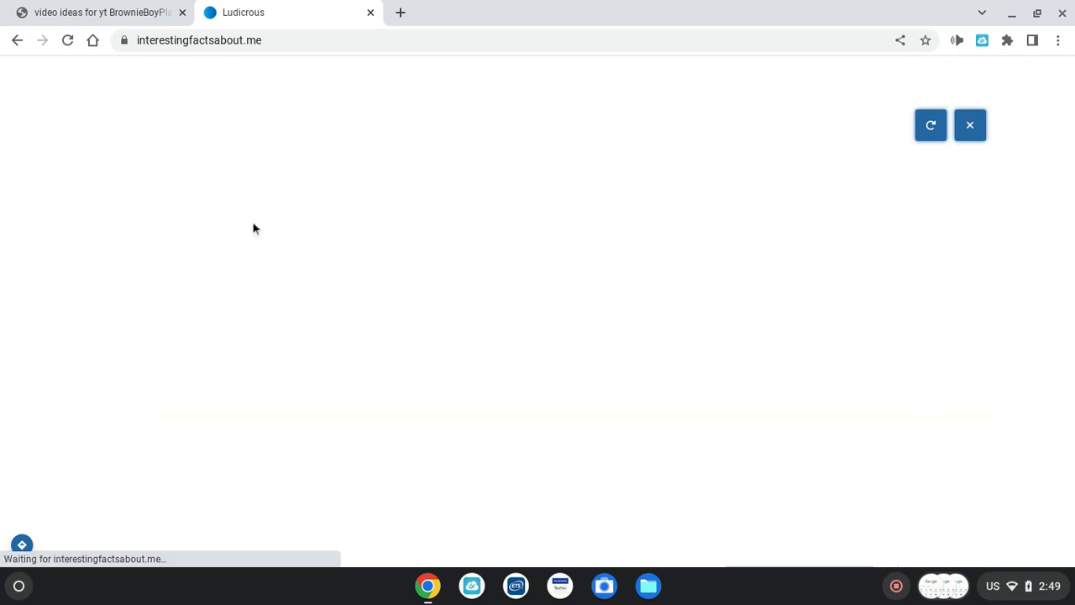
mouse_move(288, 215)
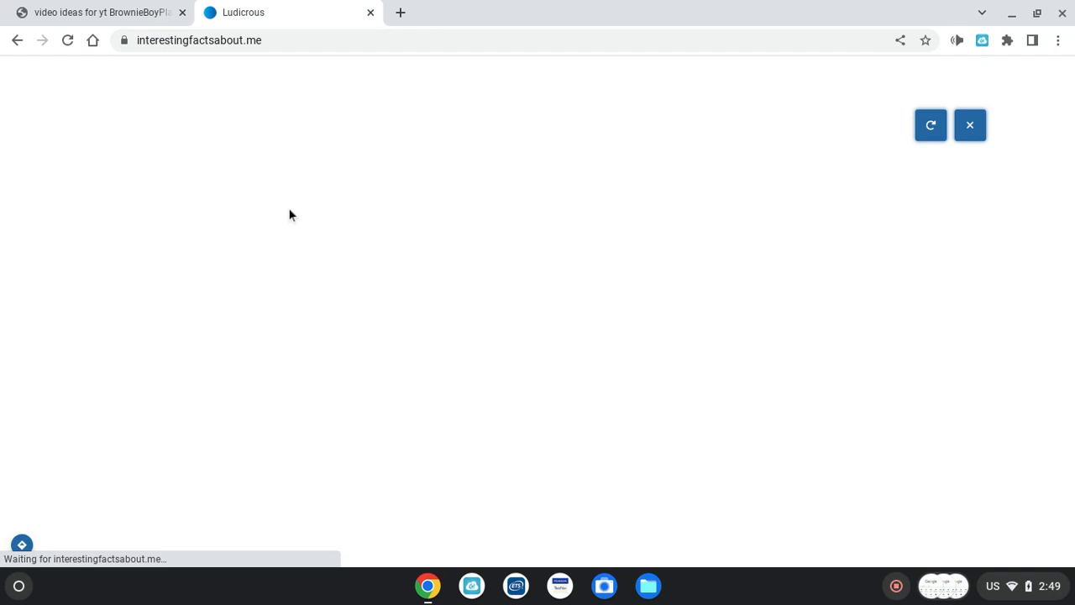
mouse_move(111, 188)
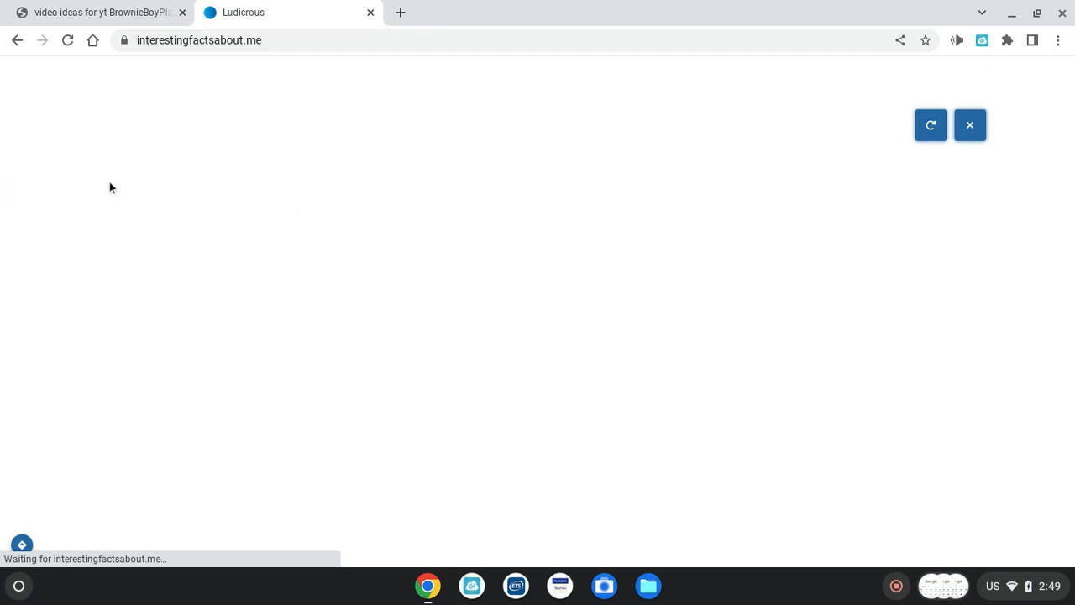
mouse_move(373, 333)
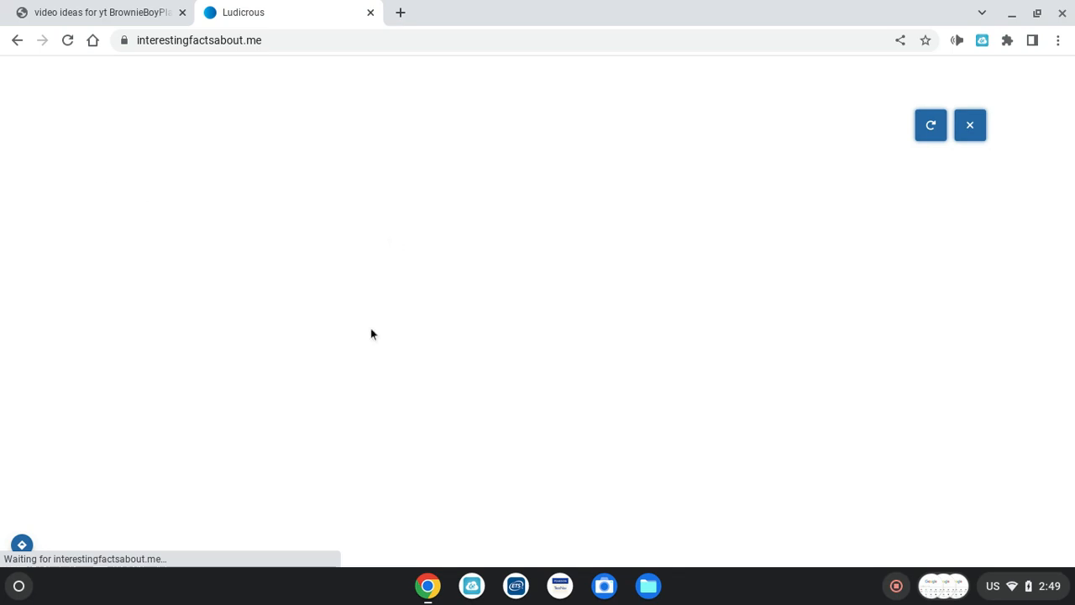
mouse_move(396, 346)
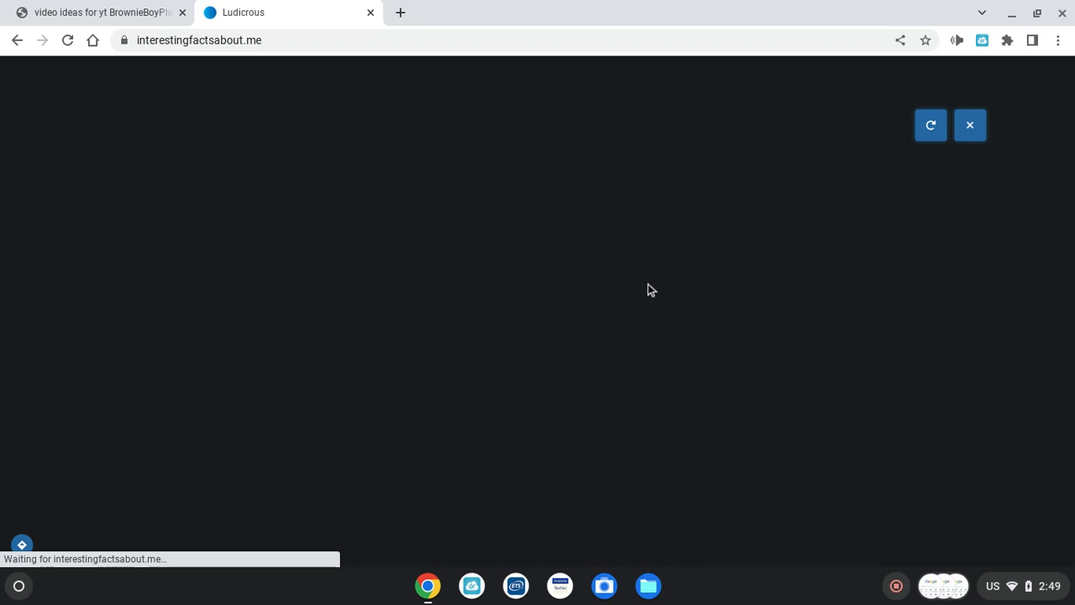
mouse_move(719, 255)
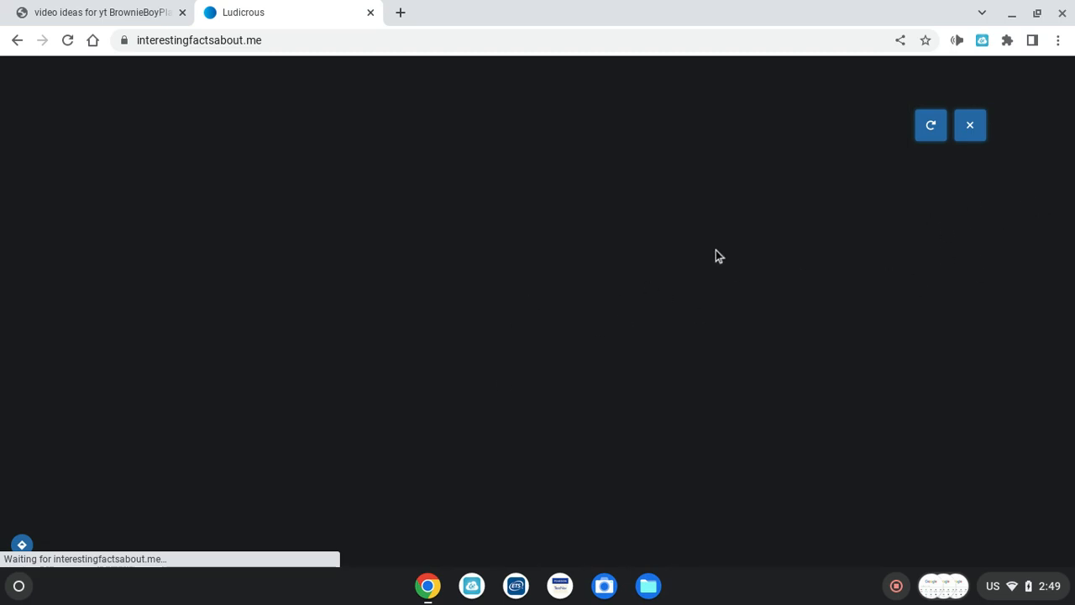
mouse_move(706, 252)
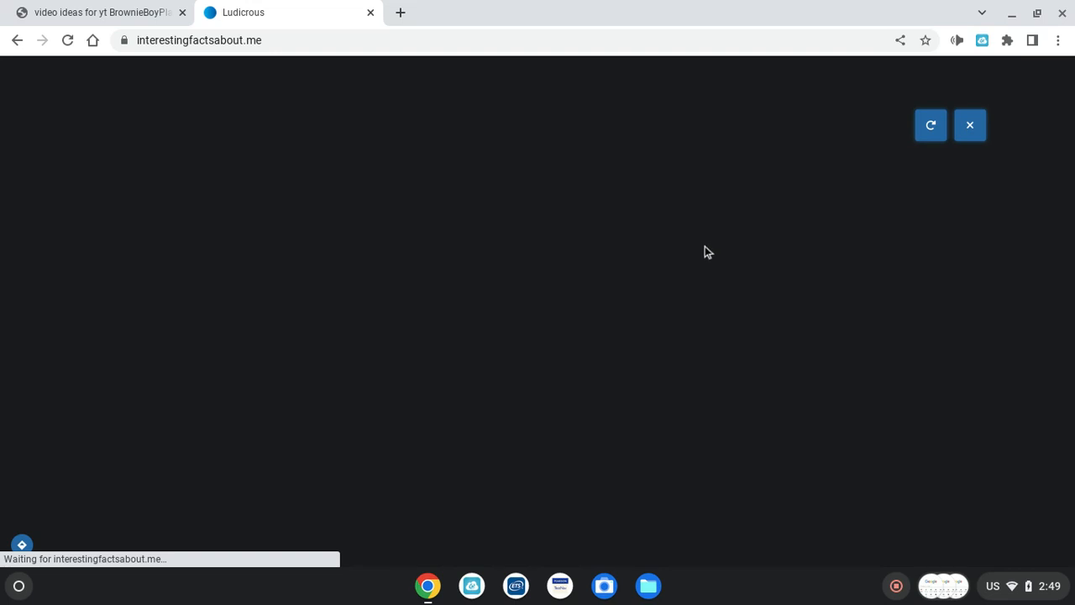
mouse_move(700, 233)
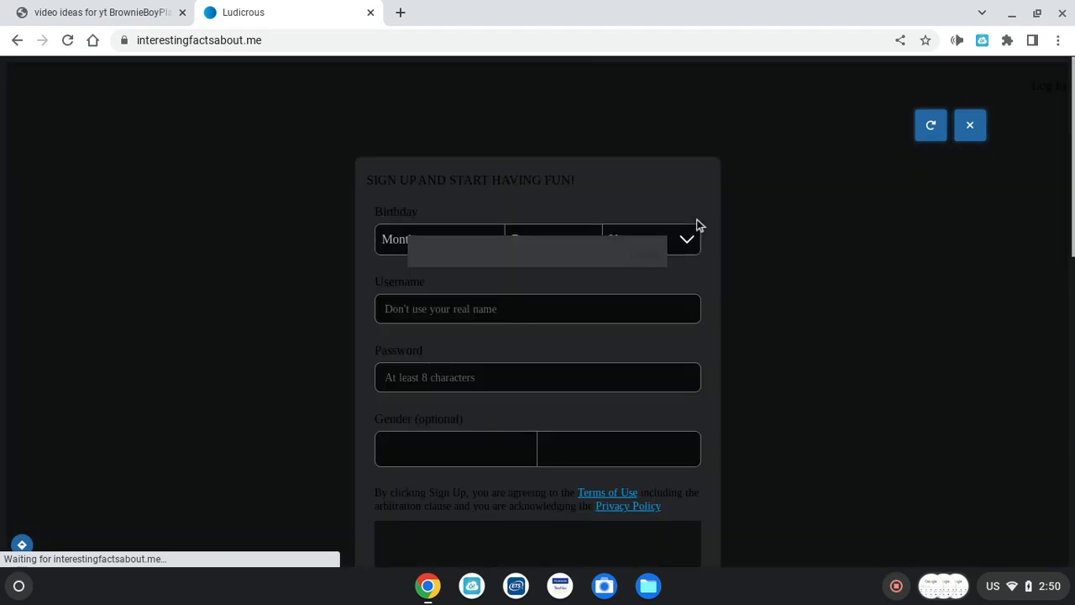
mouse_move(647, 258)
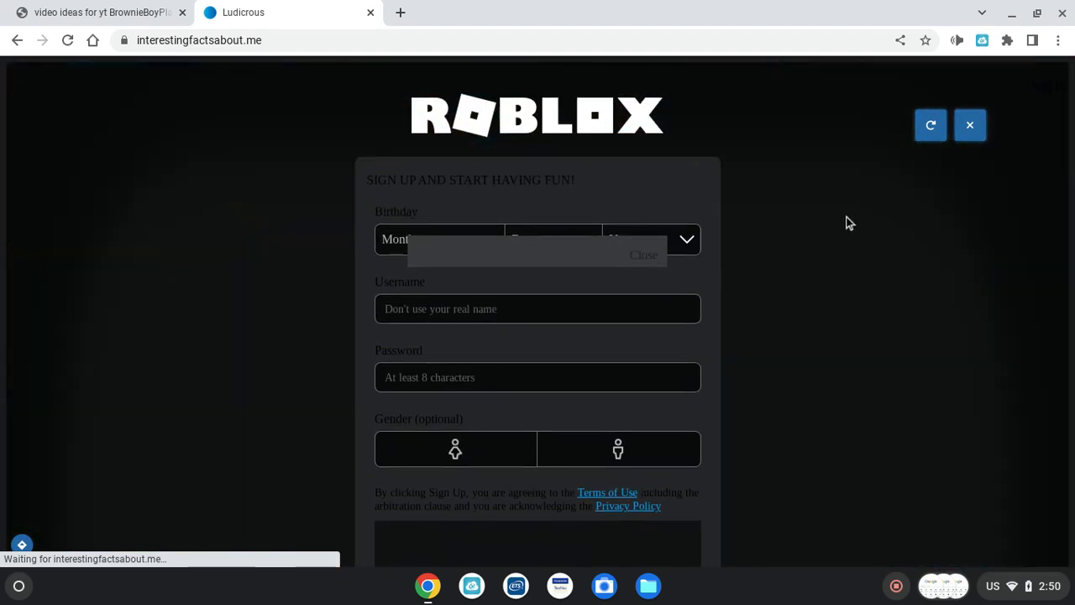
mouse_move(869, 215)
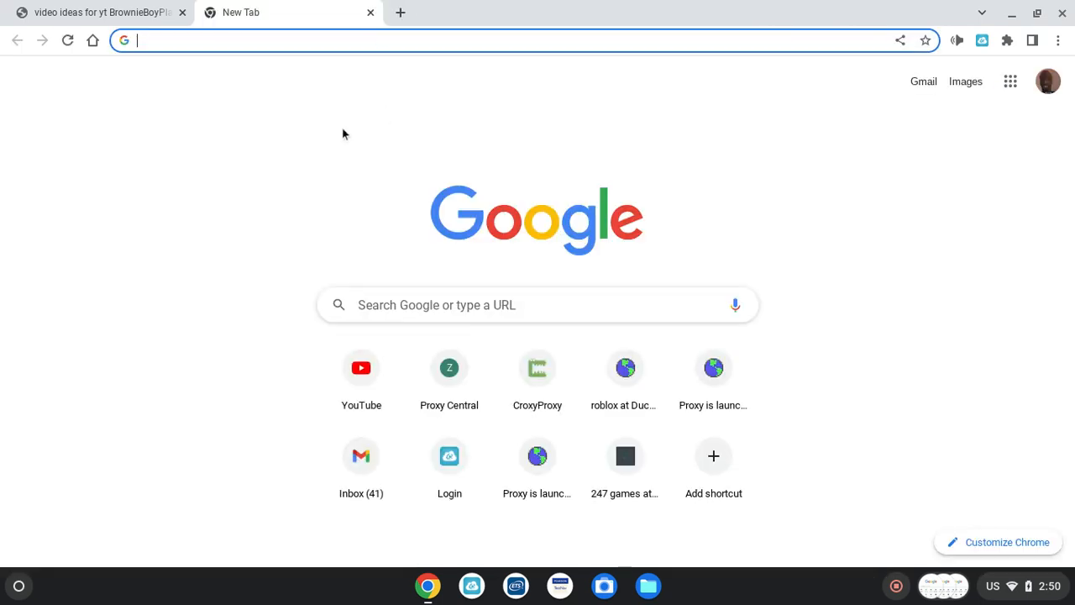
mouse_move(353, 118)
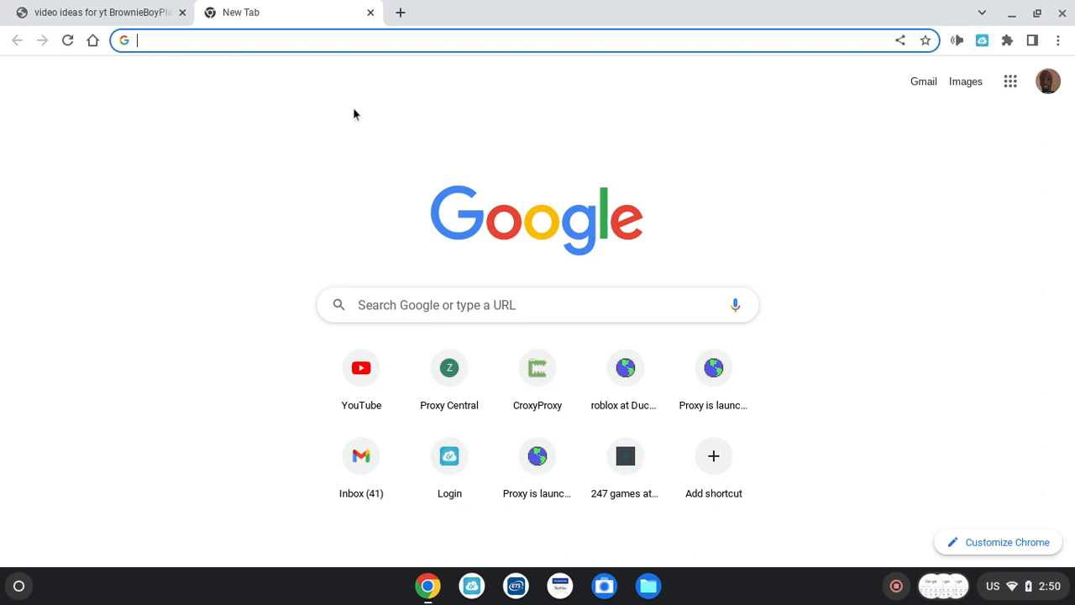
mouse_move(713, 457)
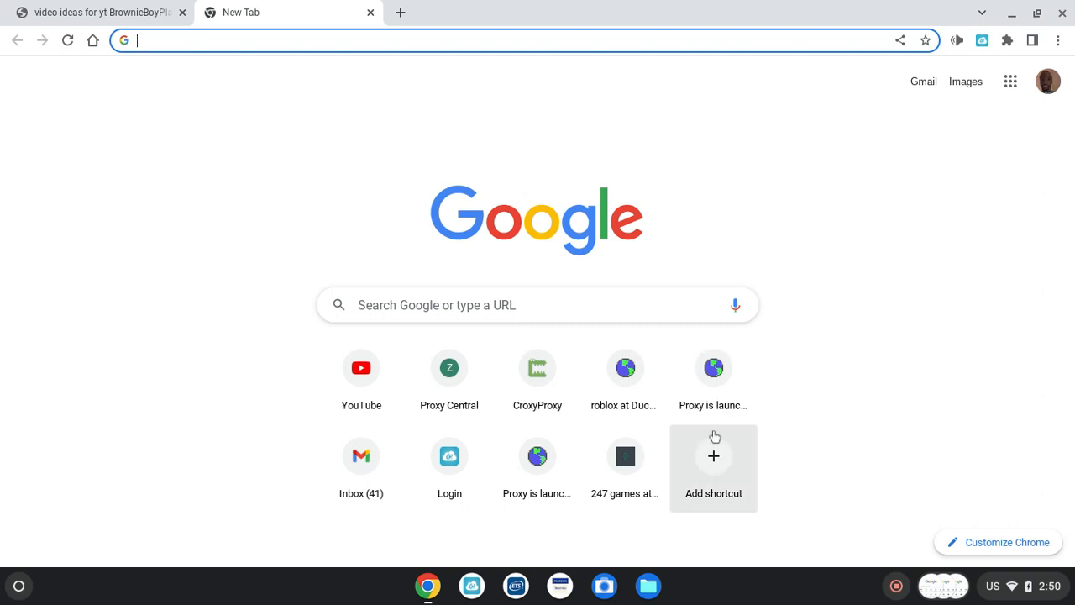
mouse_move(846, 561)
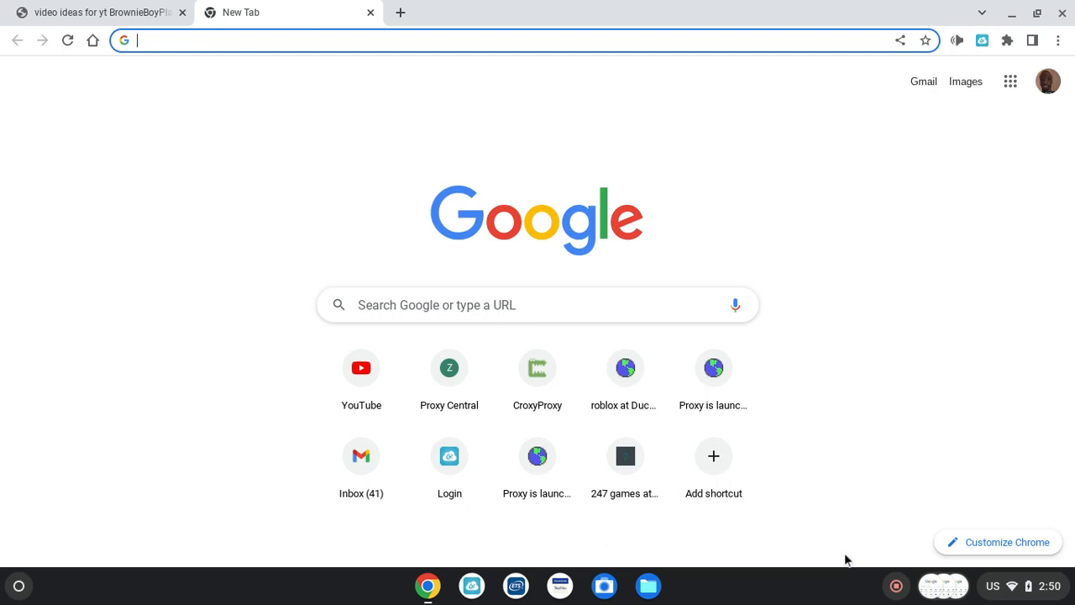